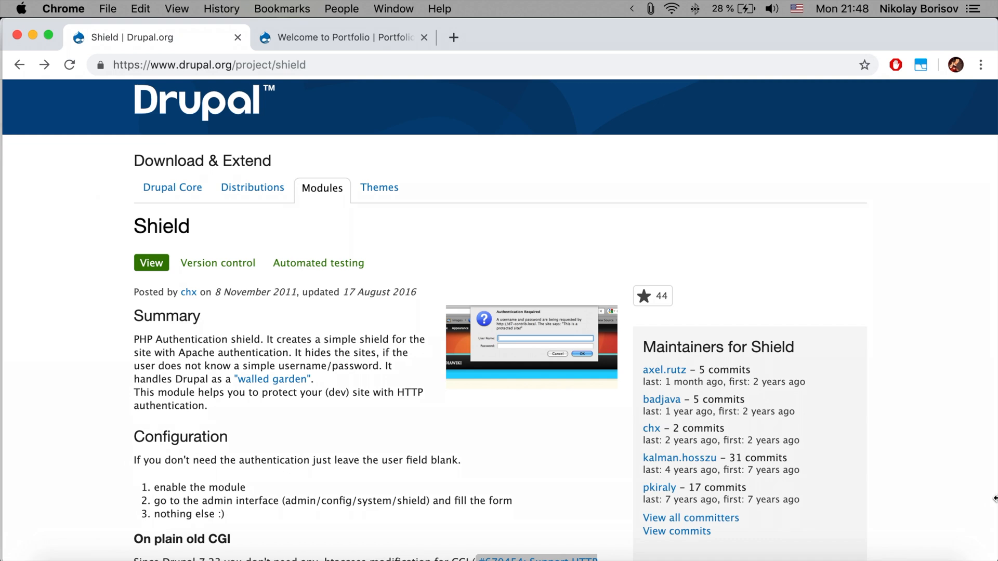
mouse_move(635, 495)
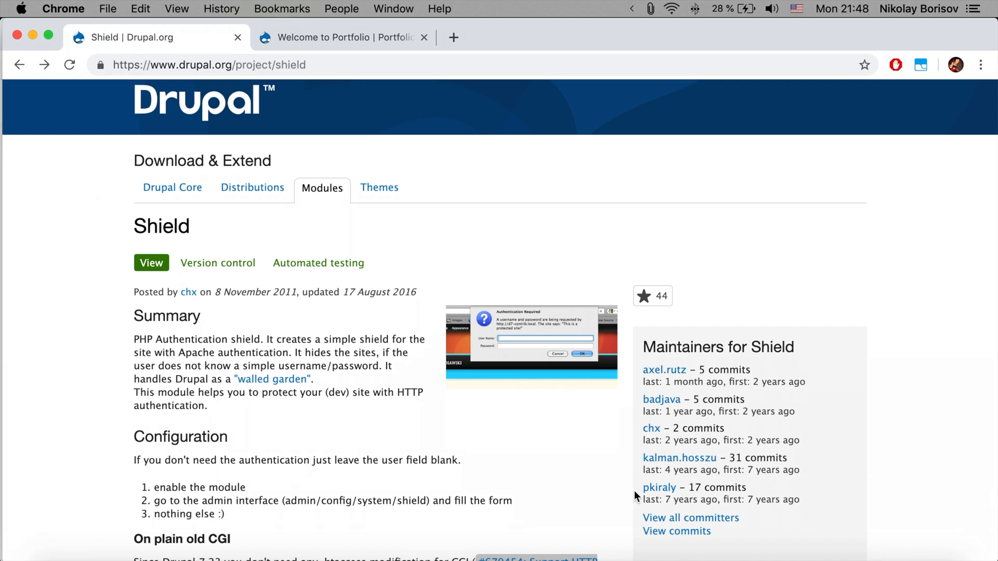
- Run 'composer require drupal/shield' in the portfolio project folder from Terminal
click(530, 343)
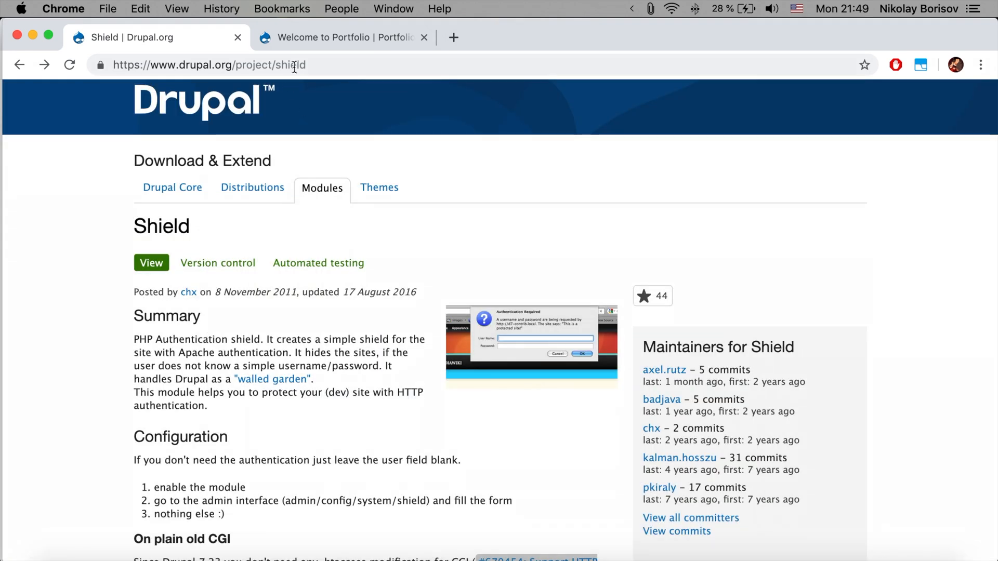
double_click(292, 65)
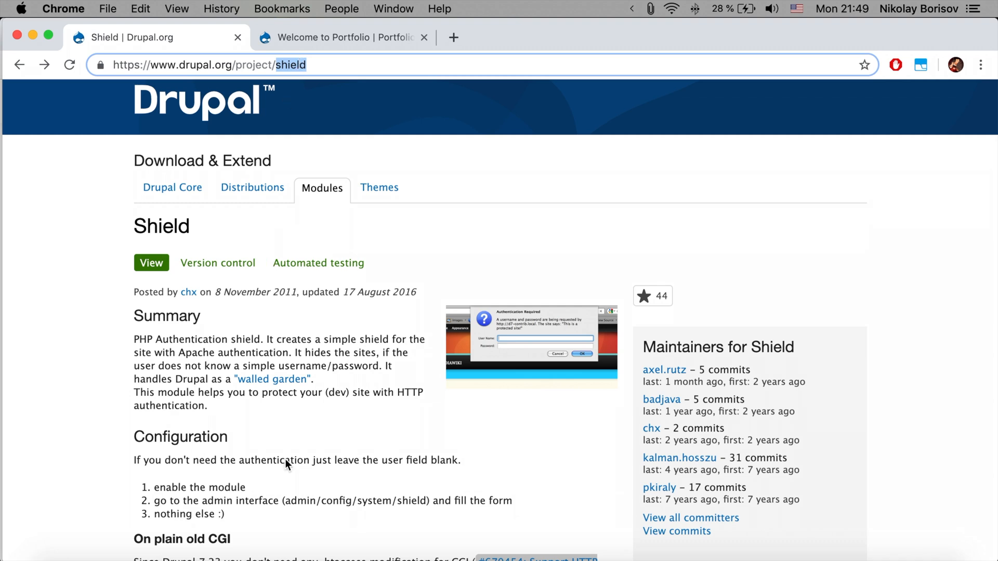
click(356, 557)
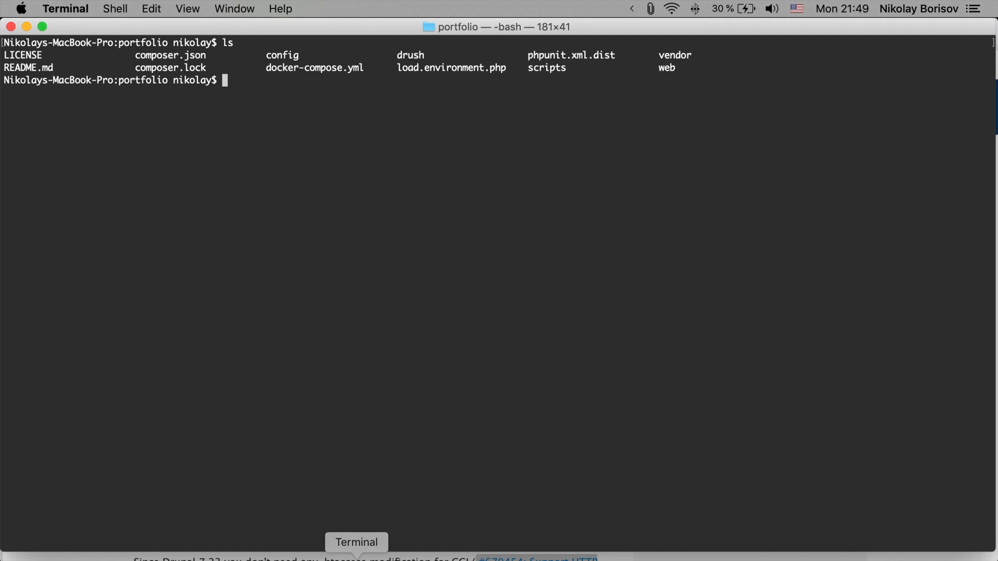
text(composer require d)
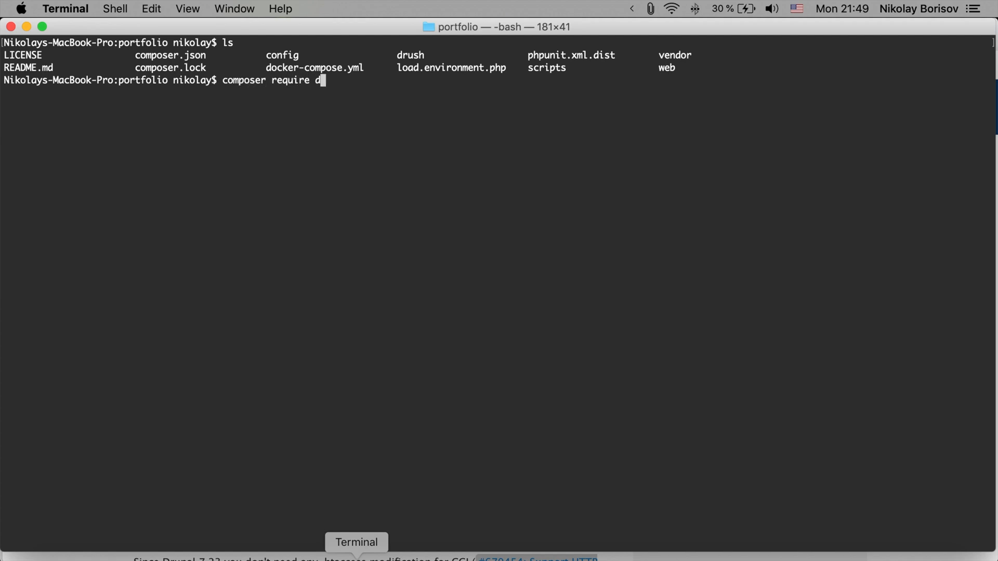
text(rupal/shield)
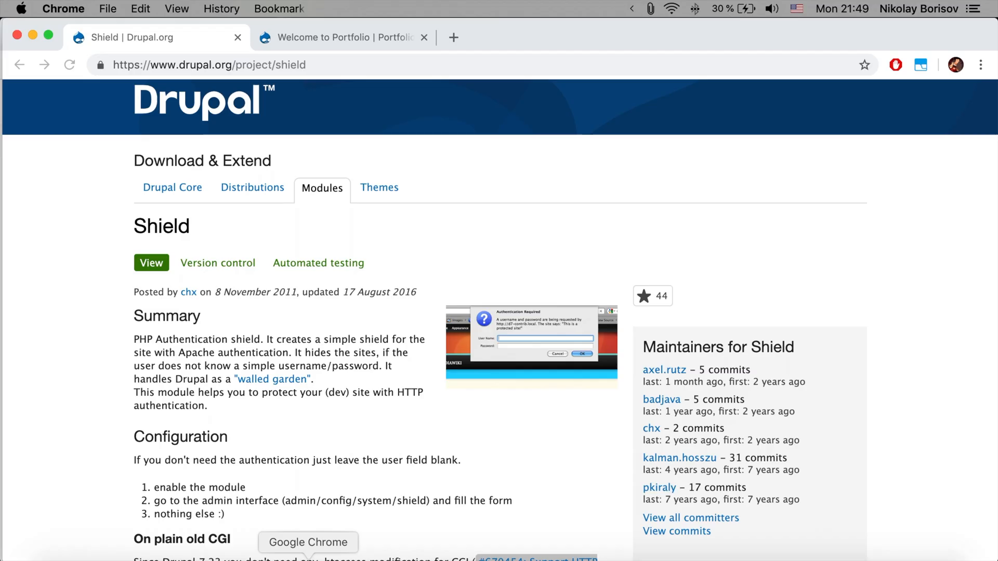
- Switch to the local Portfolio site and go to Extend for its module list
click(334, 38)
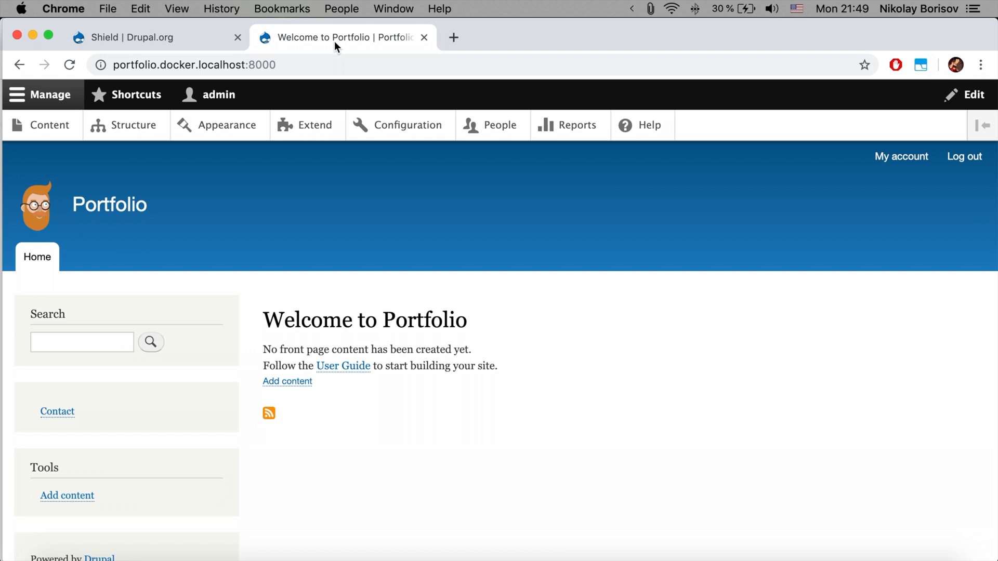
click(314, 125)
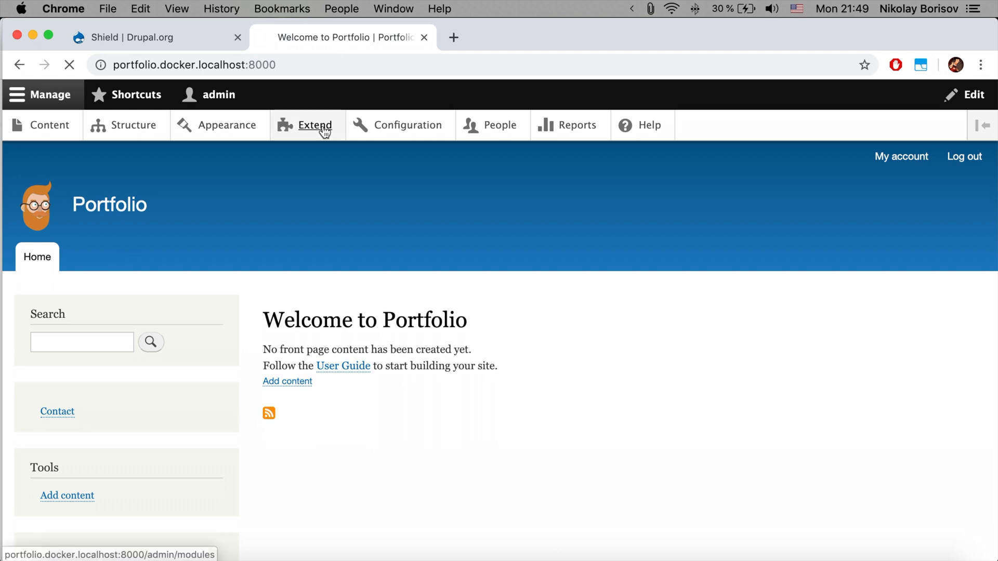
click(315, 125)
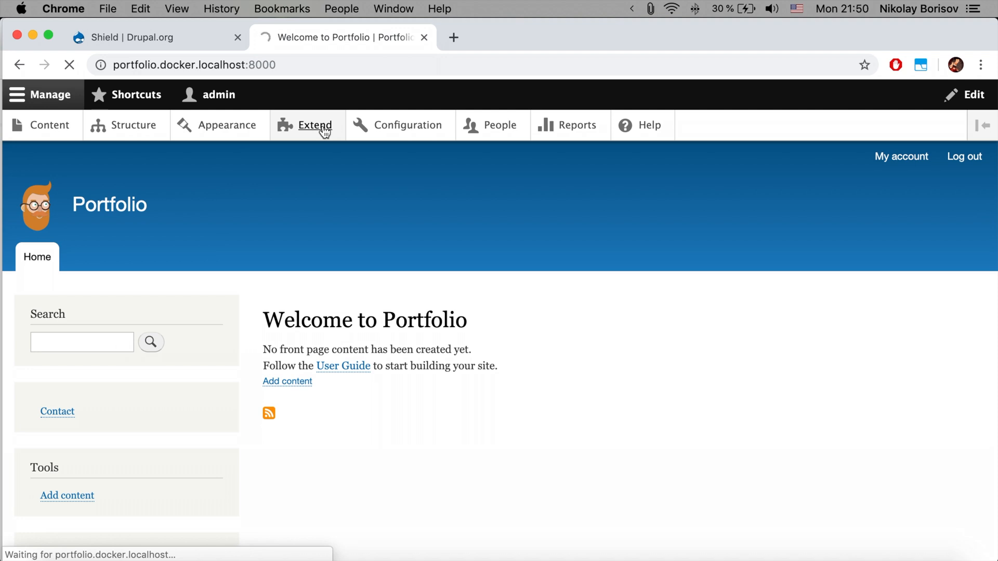
- Filter modules by 'shield', tick PHP Authentication shield and install it
click(315, 125)
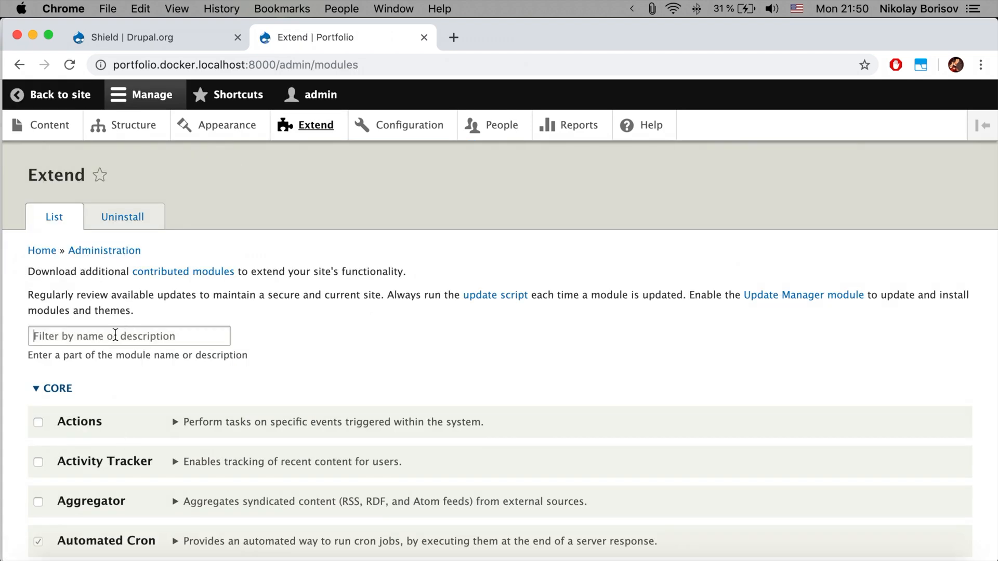
text(shield)
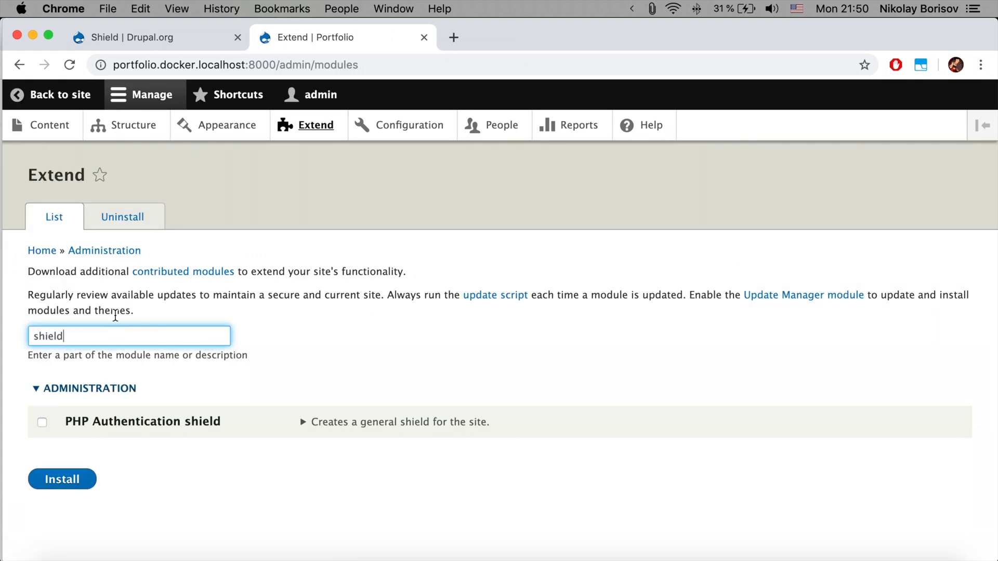
mouse_move(131, 432)
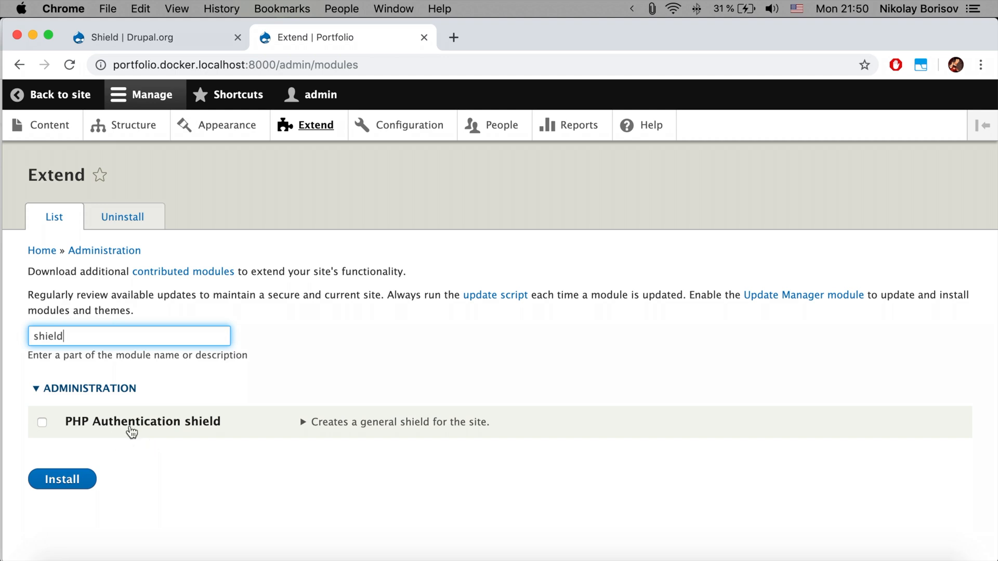
click(42, 422)
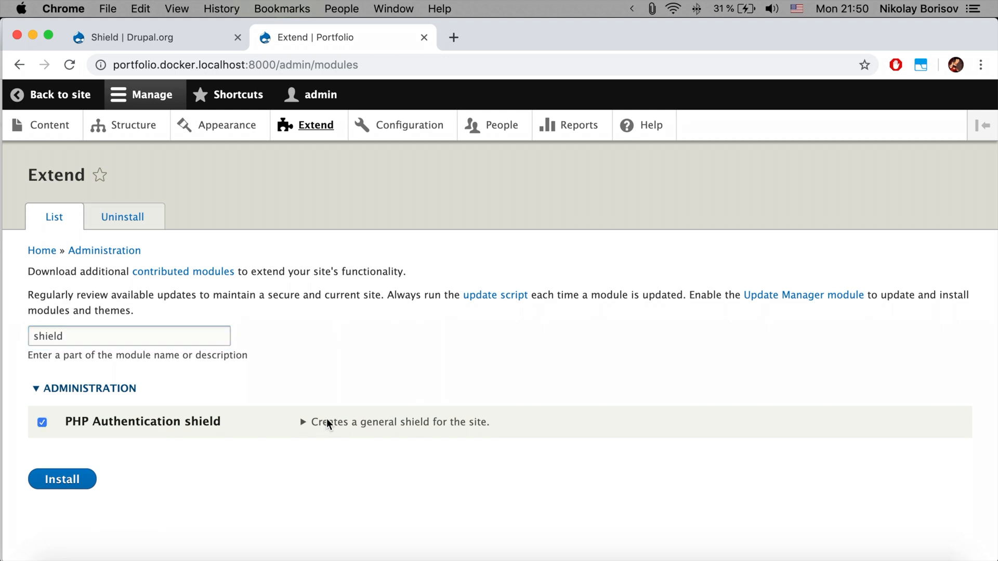
click(61, 517)
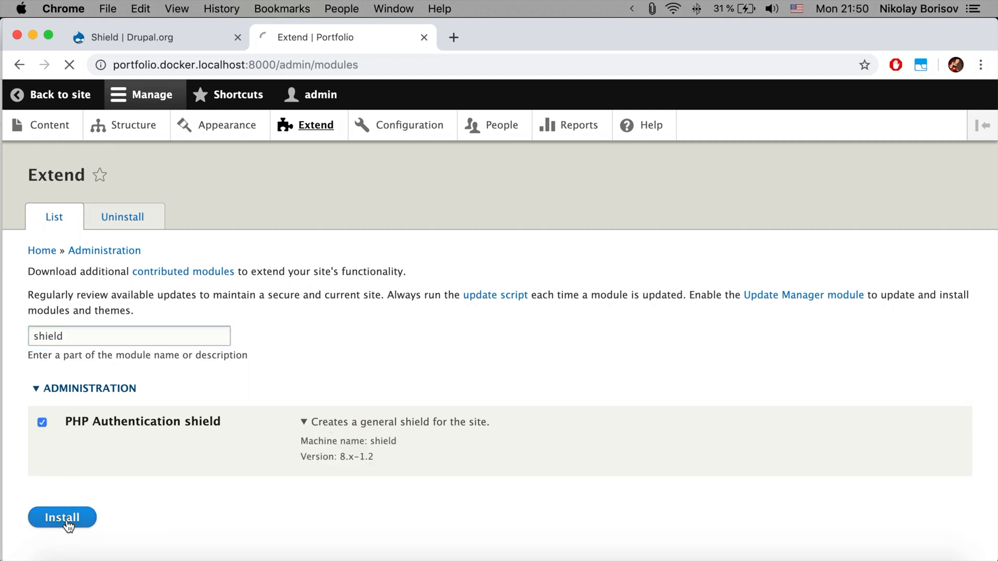
click(61, 518)
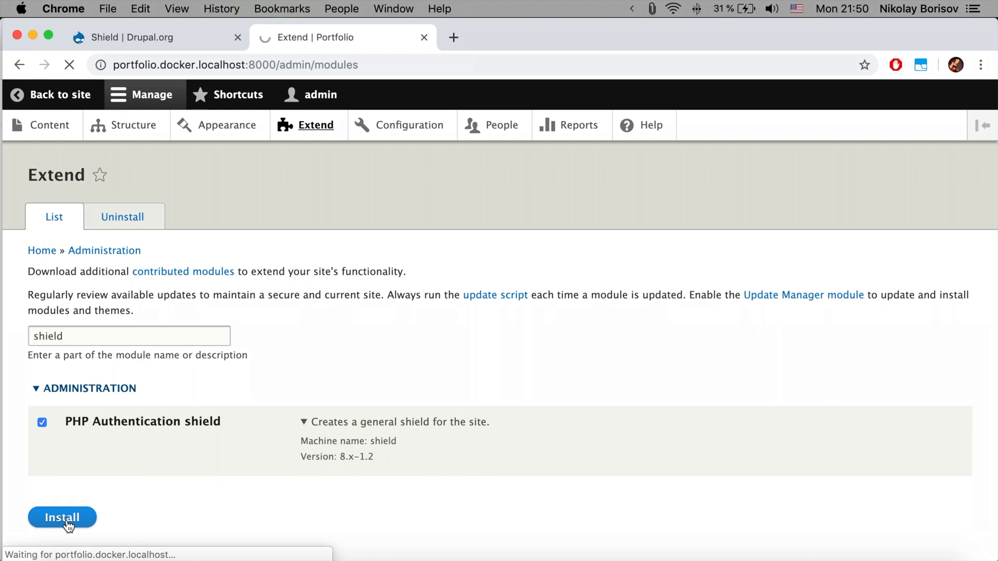
- Refilter by 'sh' to confirm the shield module is enabled, then head to Configuration
click(60, 517)
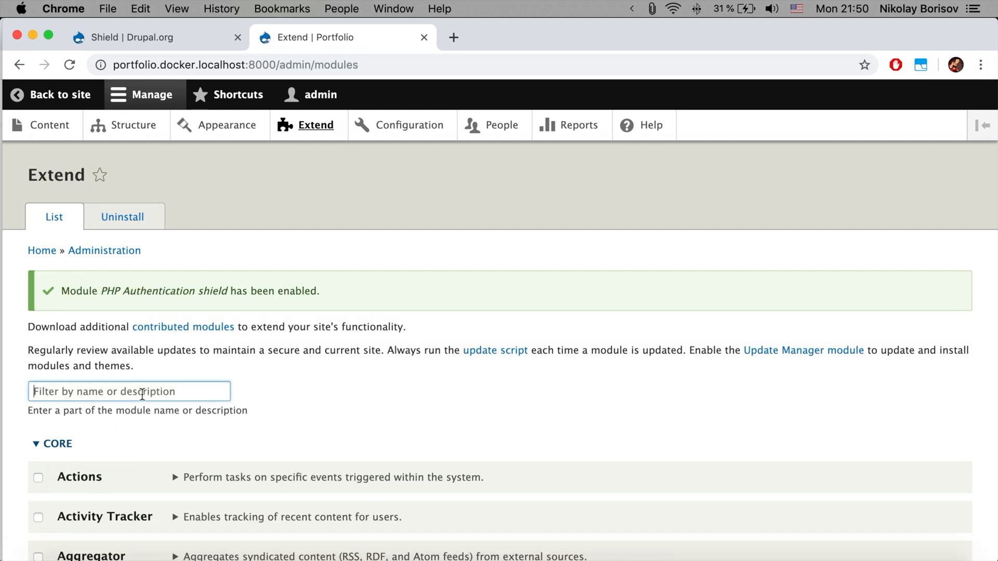
text(shield)
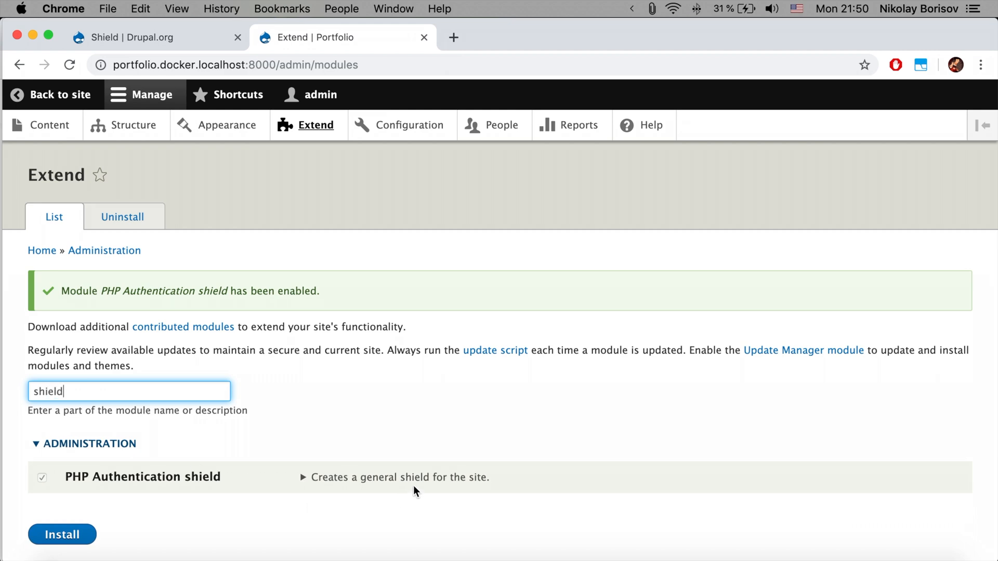
click(304, 477)
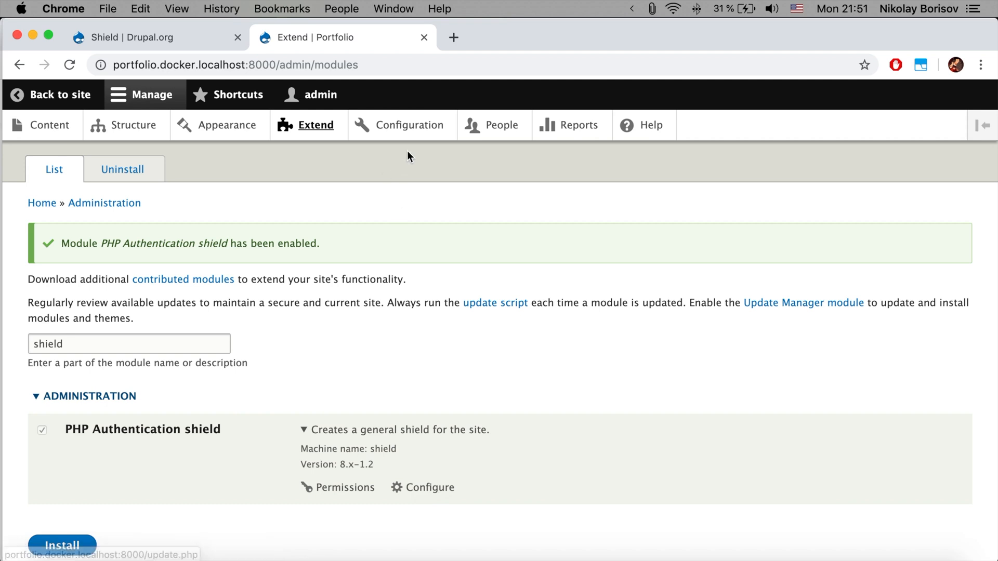
click(412, 124)
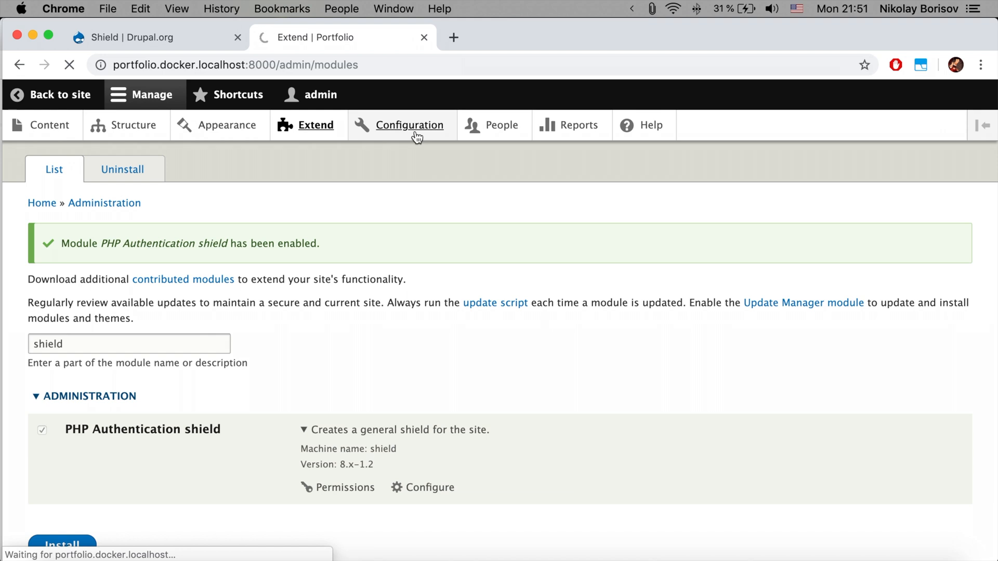
- Reach the Shield settings under System with the User credential field focused
click(409, 125)
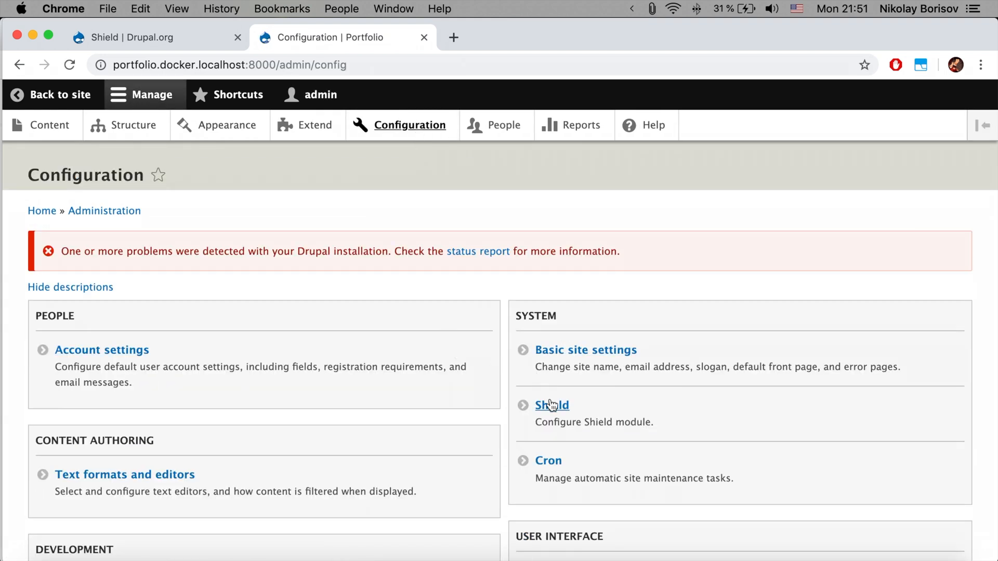
click(552, 405)
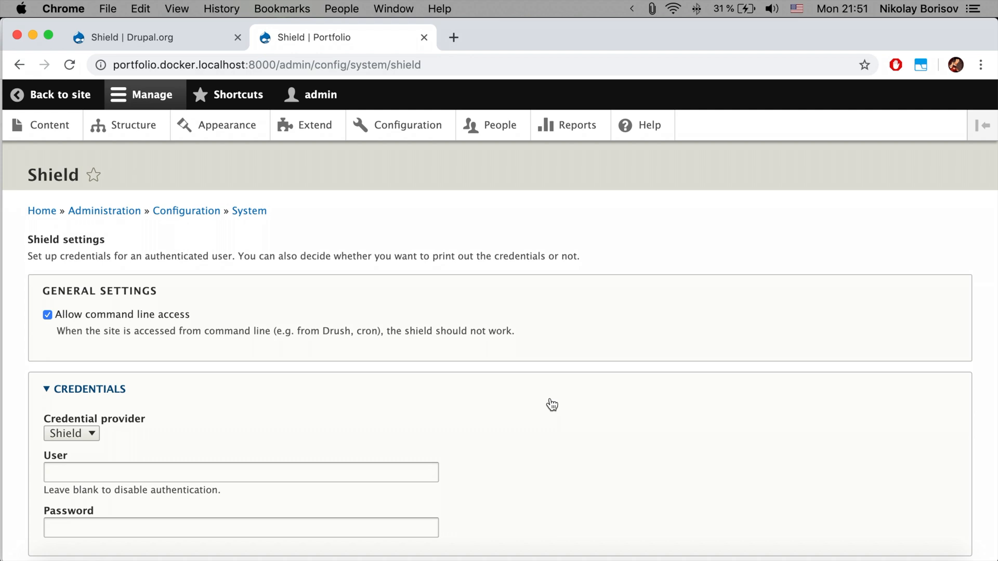
scroll(down, 3)
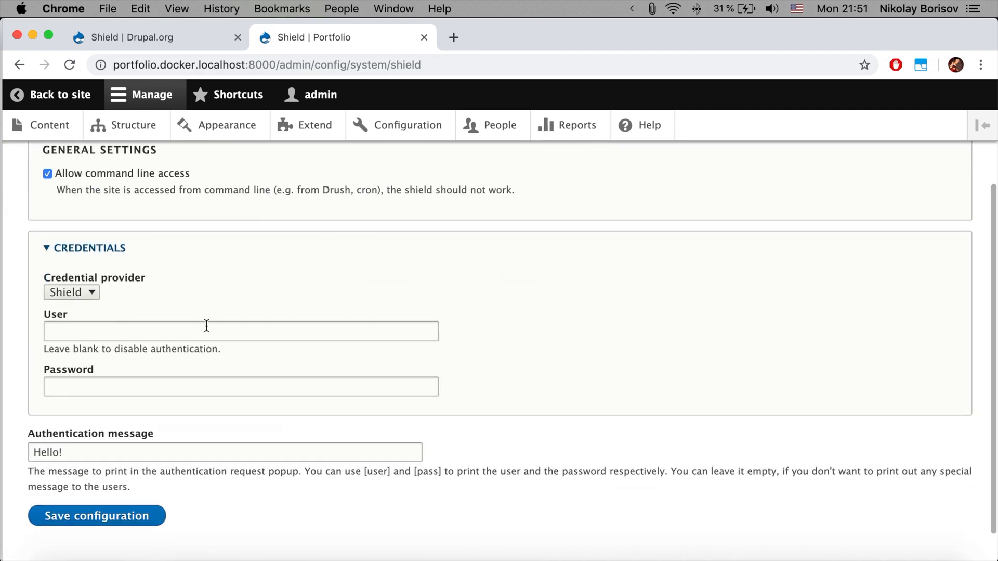
click(71, 293)
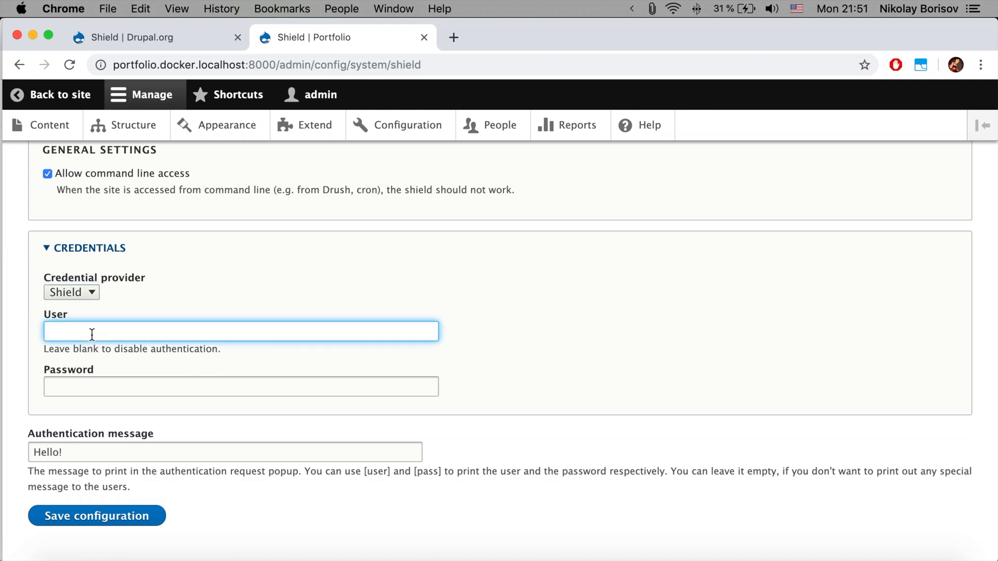
text(test)
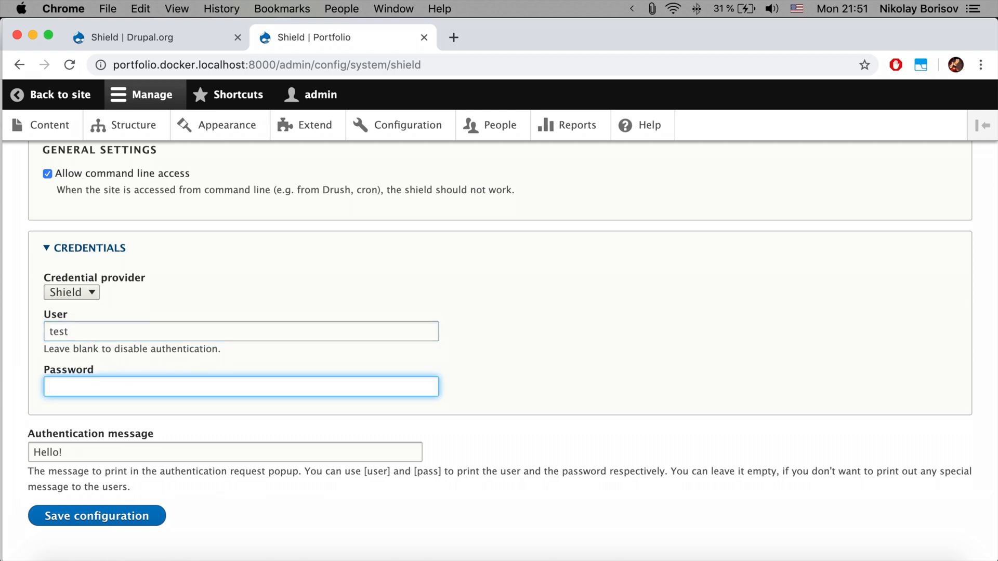
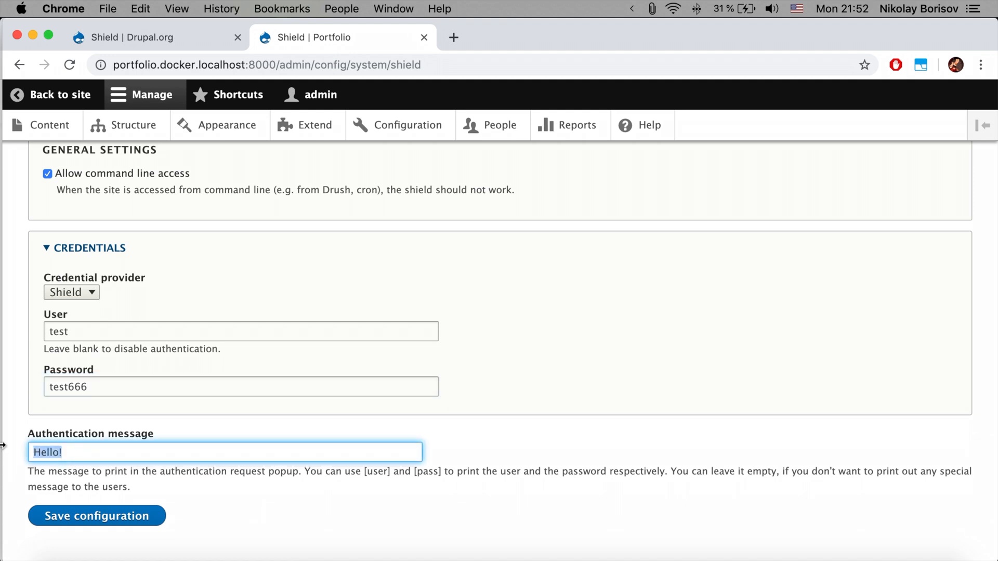
- Write the authentication message 'Hi Bud, you simply have to use the user and pass I sent you'
text(T)
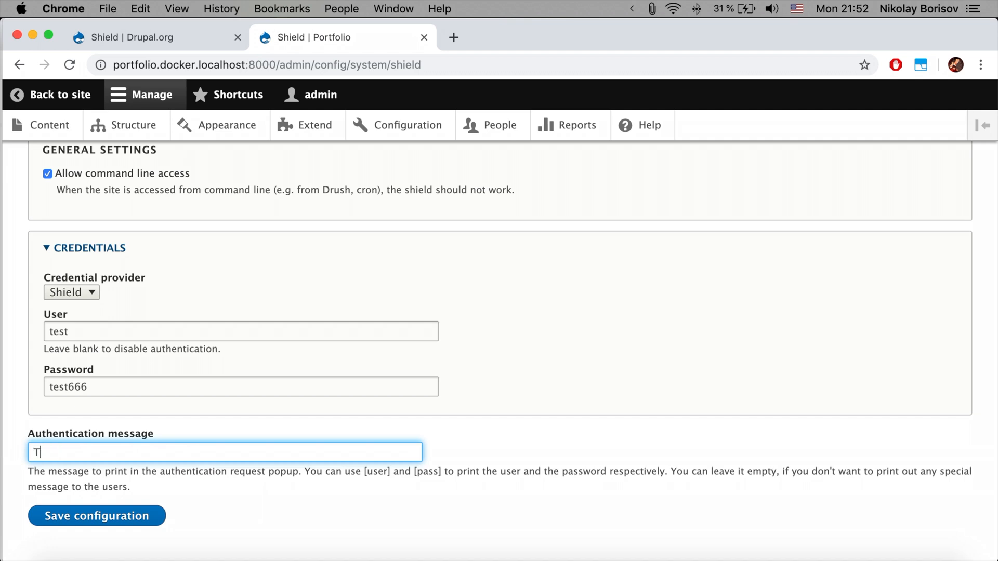
text(Hu)
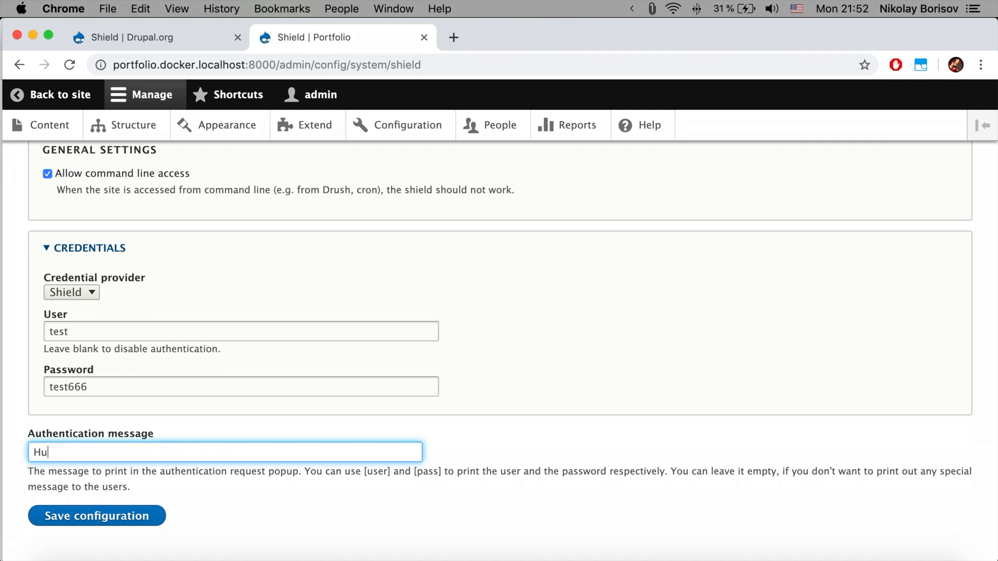
text(Hi BUd)
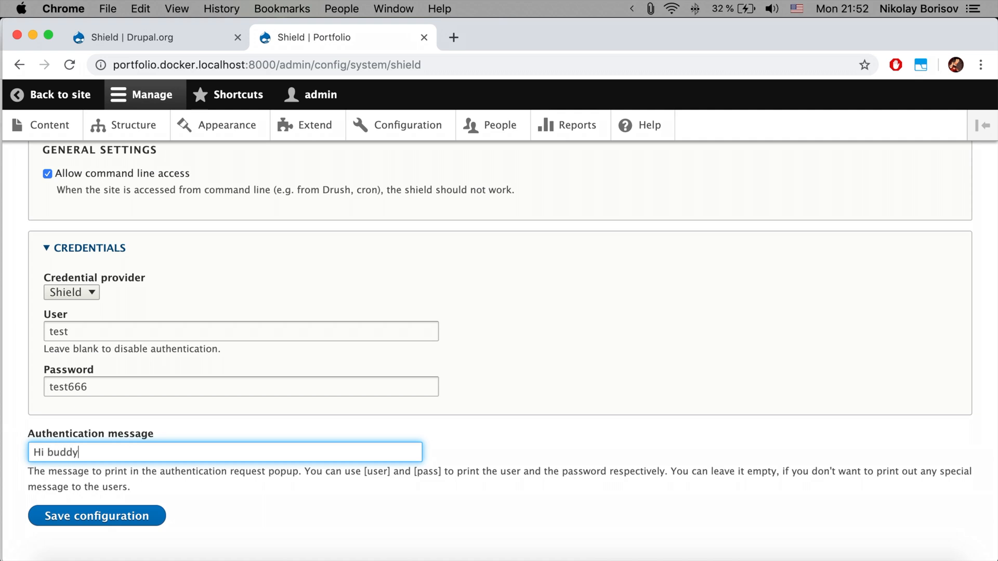
text(, you s)
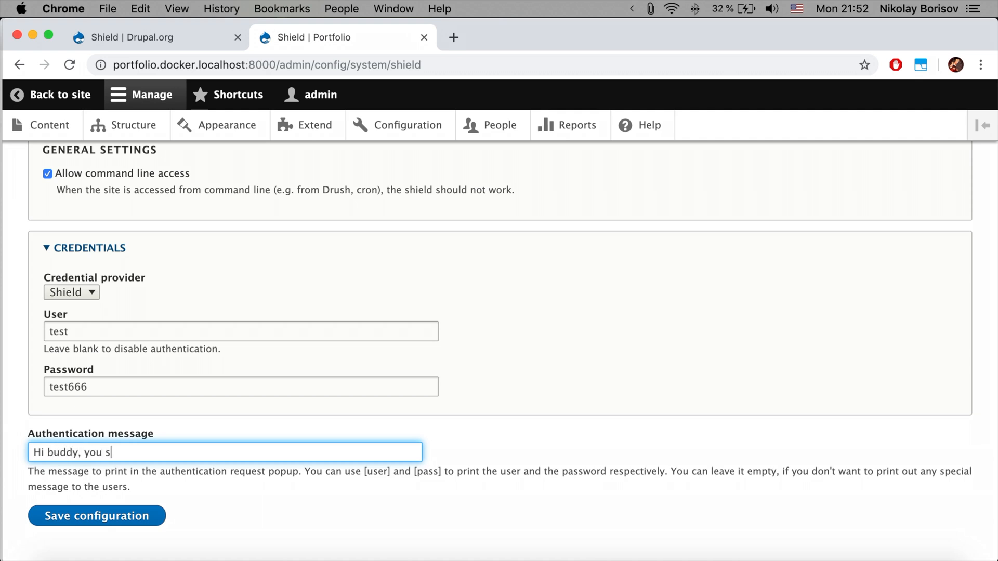
text(imply have to login with the)
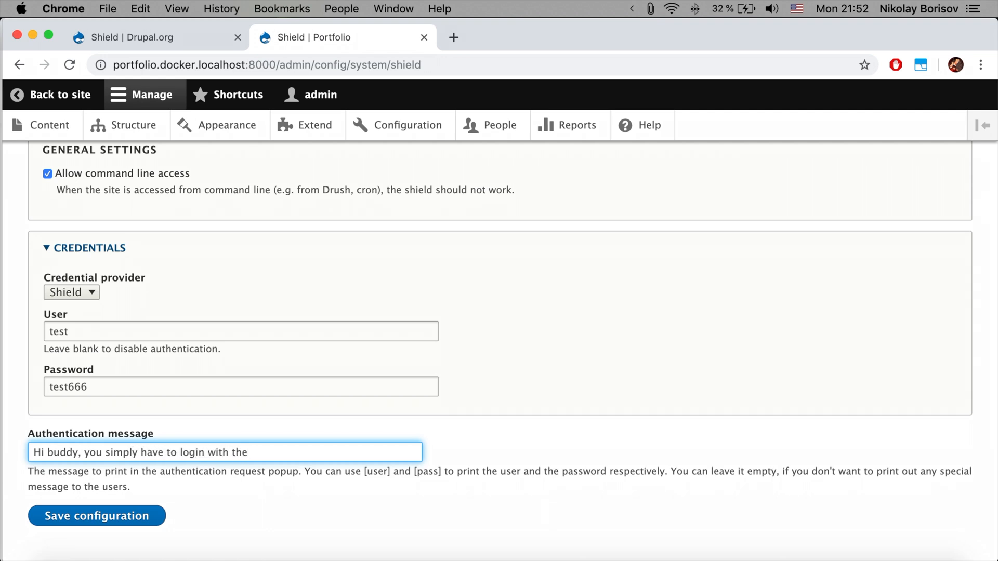
text(use)
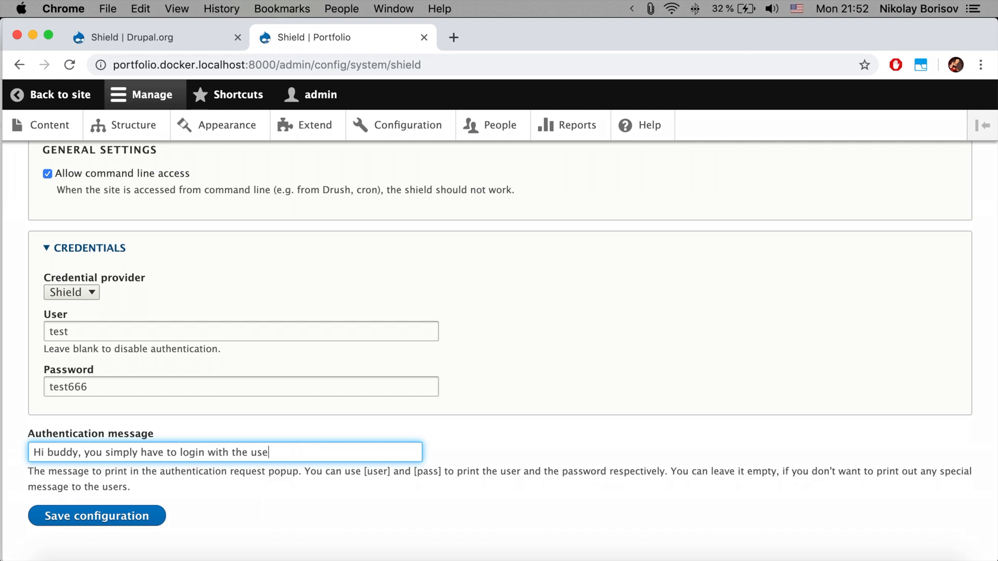
text(and pas)
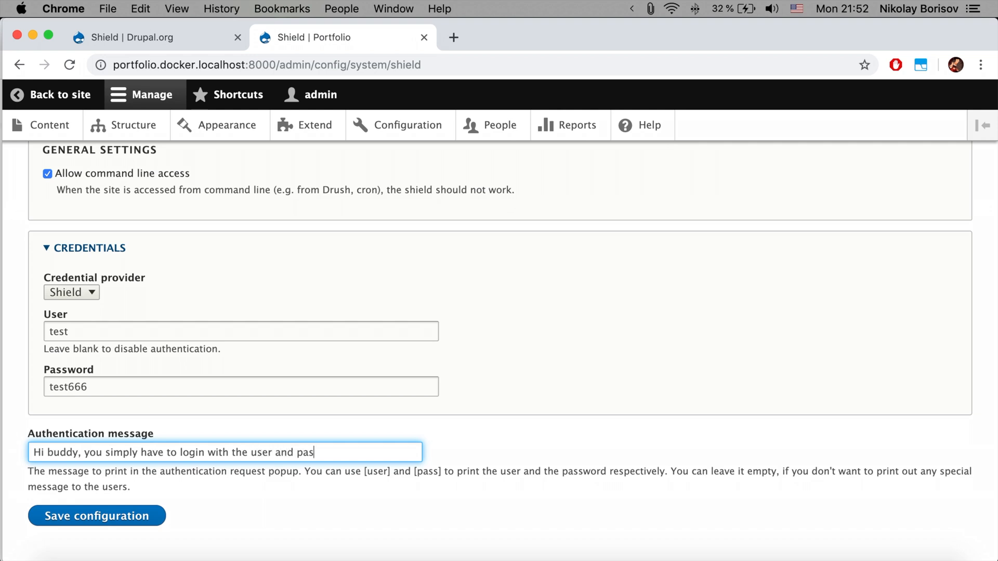
text(s I sent)
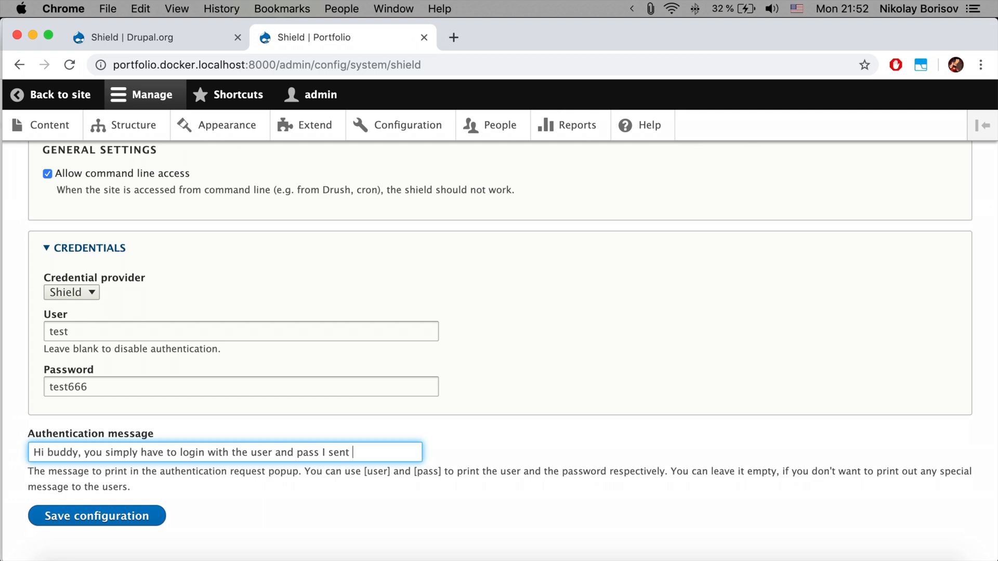
text(you)
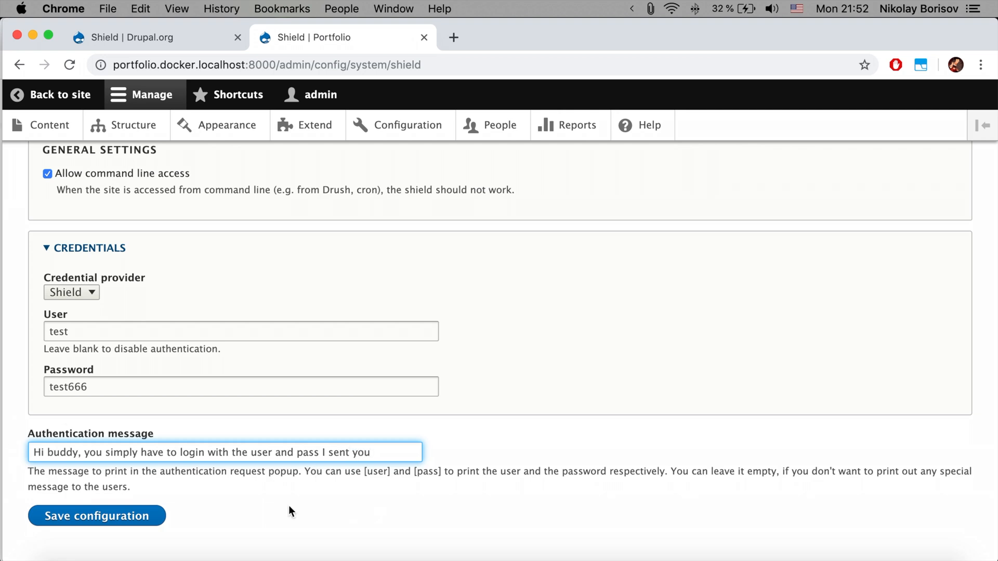
mouse_move(189, 485)
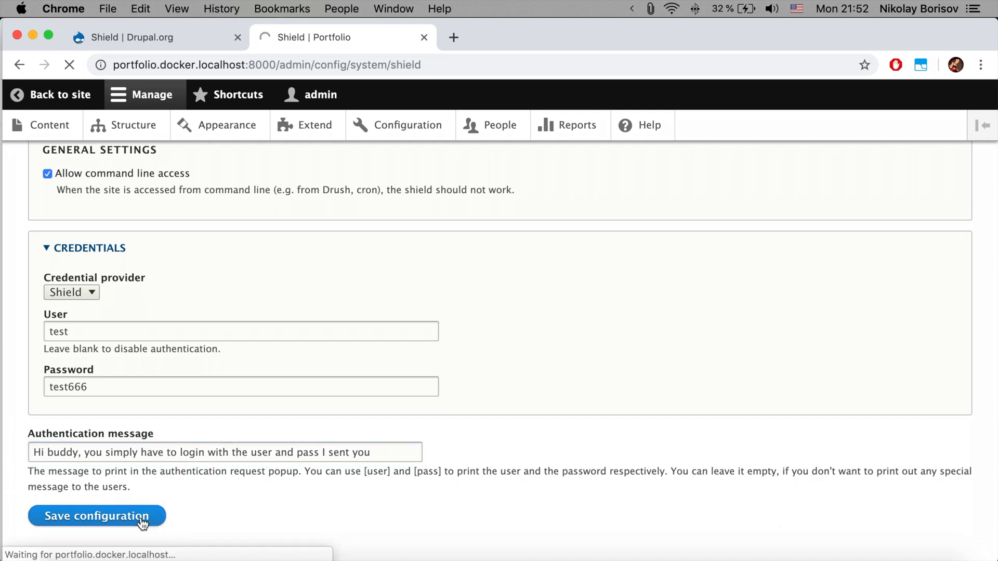
- Save the Shield configuration and go to the site's Content overview page
click(97, 516)
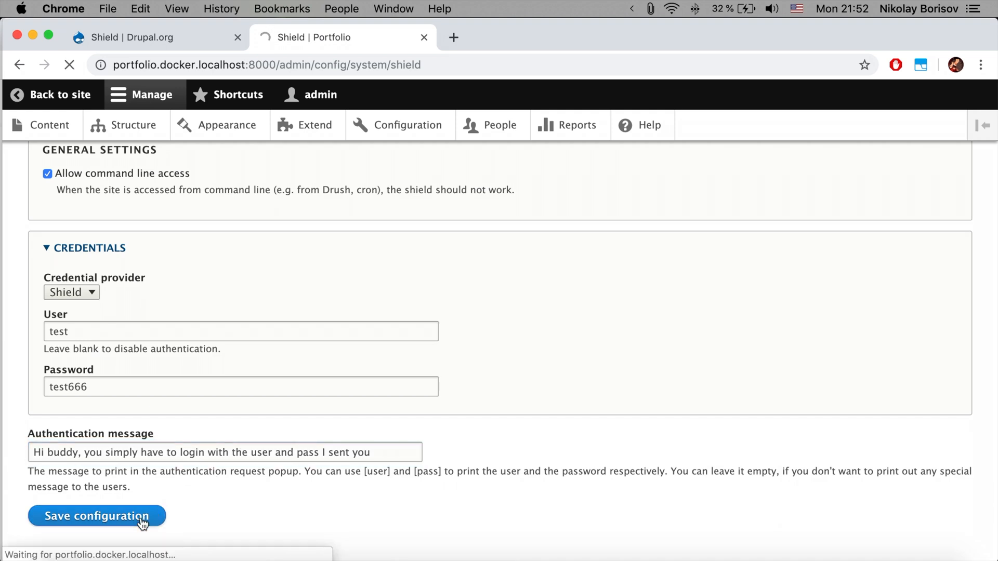
click(98, 515)
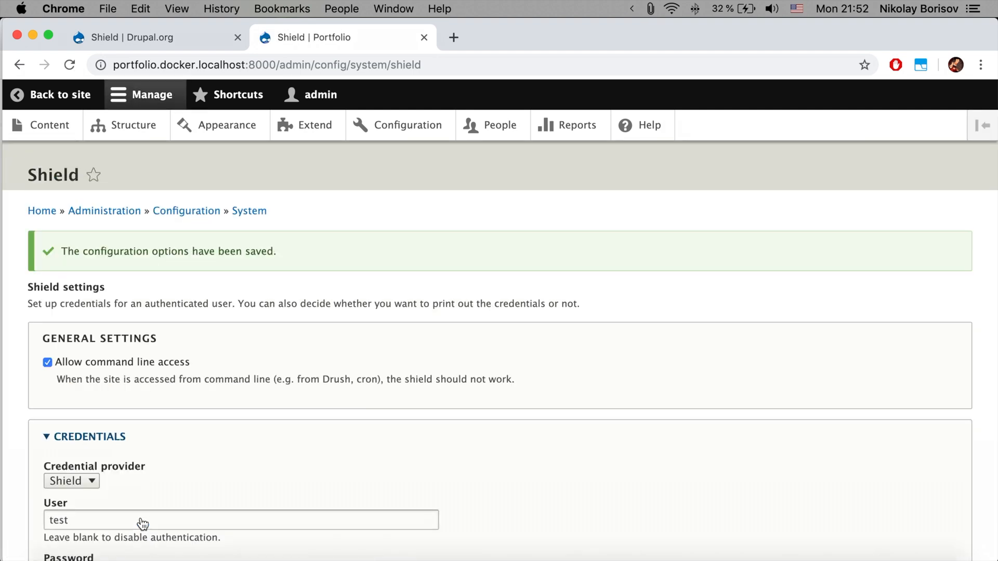
mouse_move(397, 95)
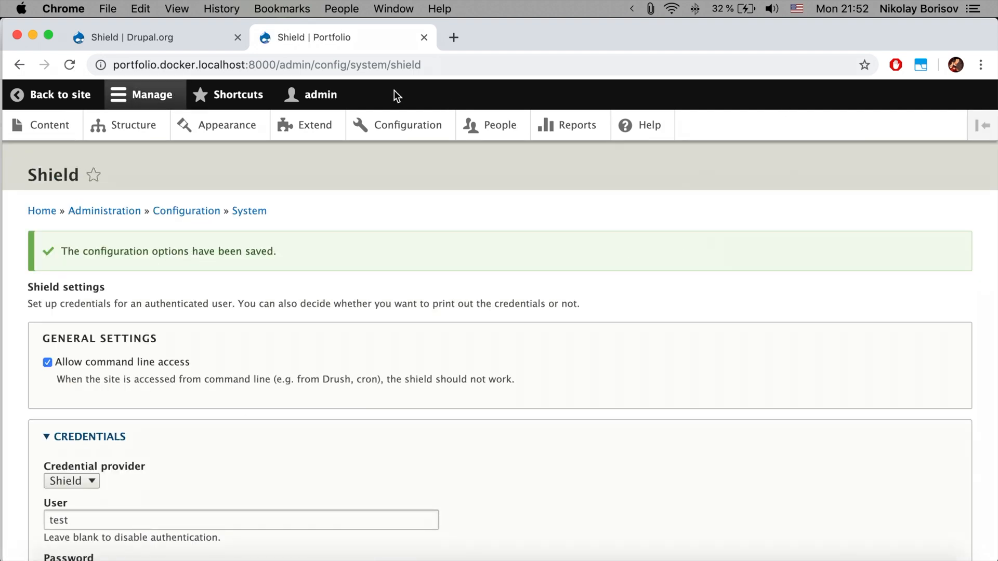
click(50, 125)
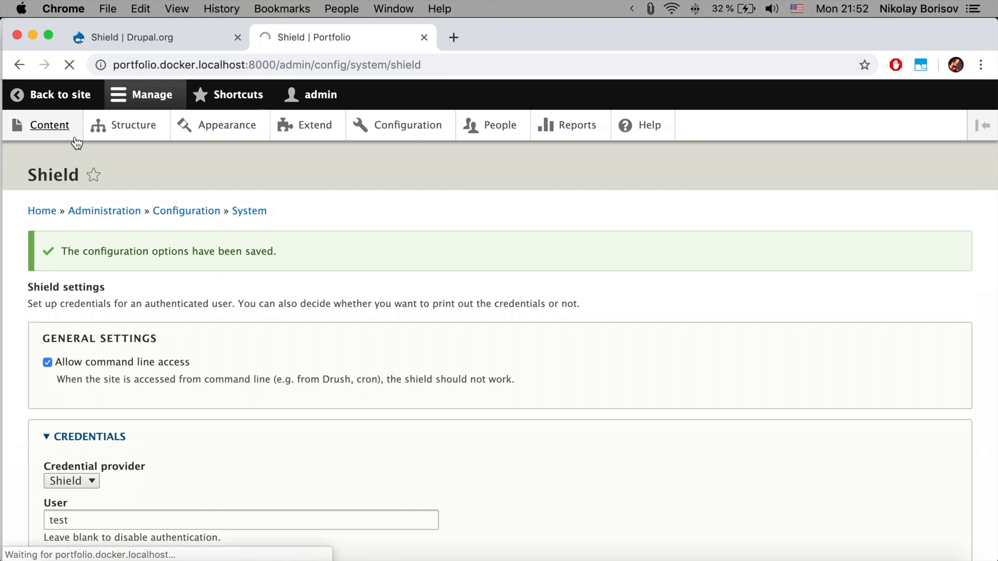
click(50, 125)
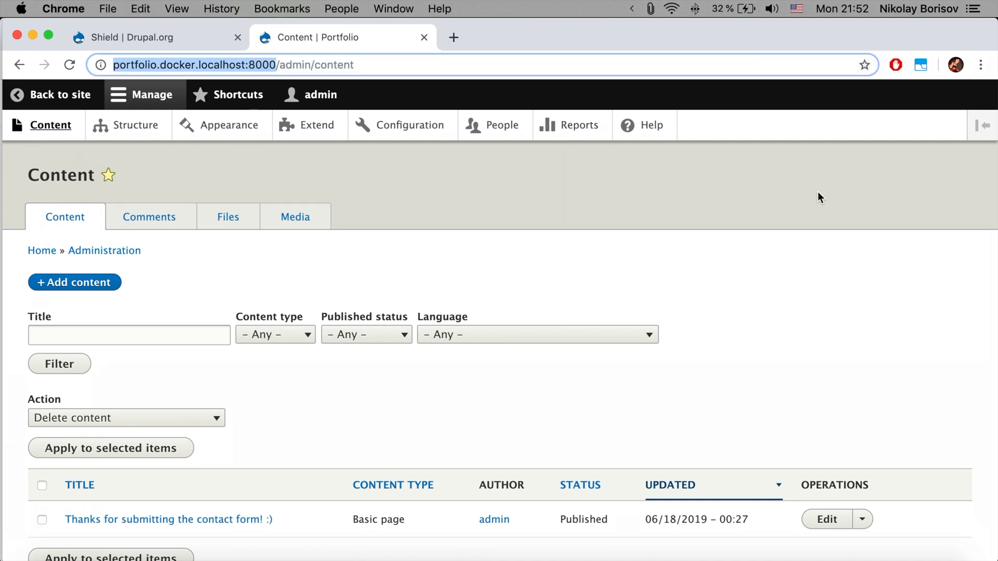
- Load portfolio.docker.localhost:8000 in a new incognito window to get the Sign in prompt
click(979, 65)
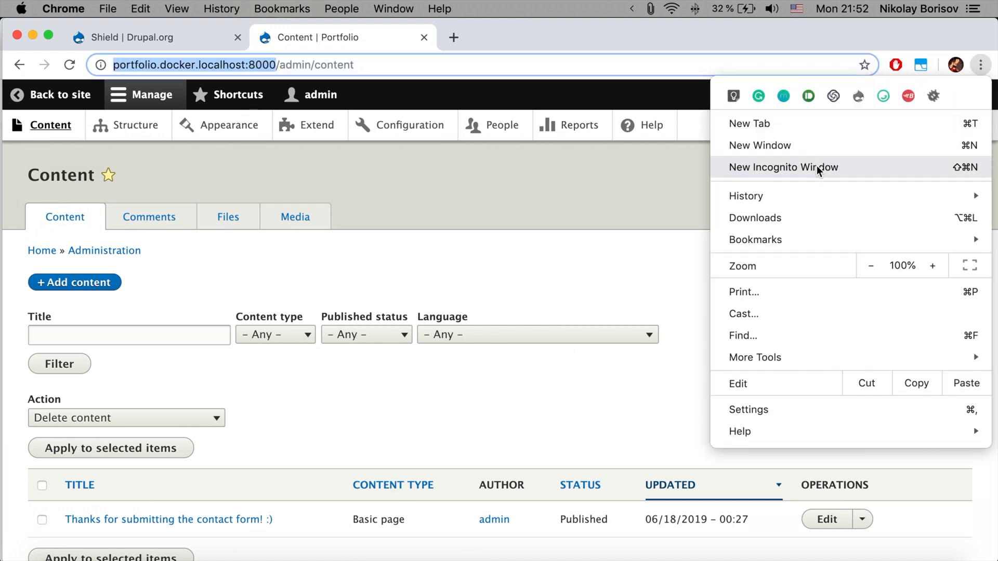
click(784, 168)
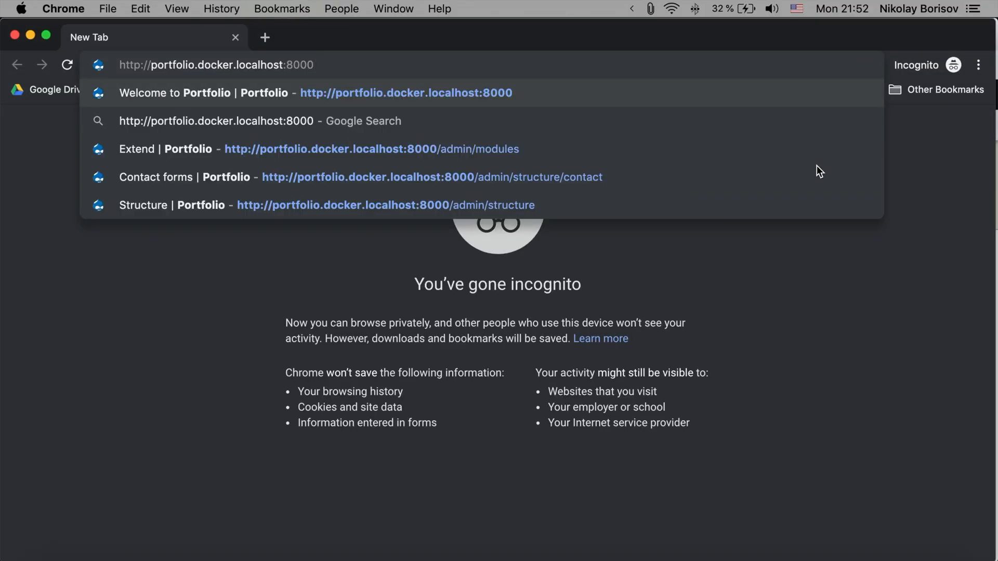
key(Enter)
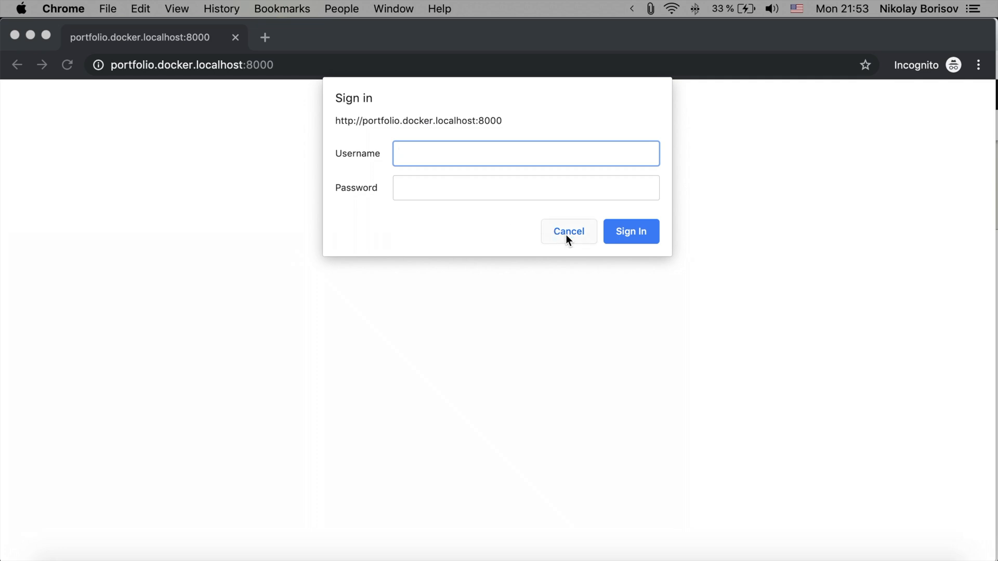
- Cancel the prompt to see the 401 error, then reload and sign in as user 'test'
click(568, 231)
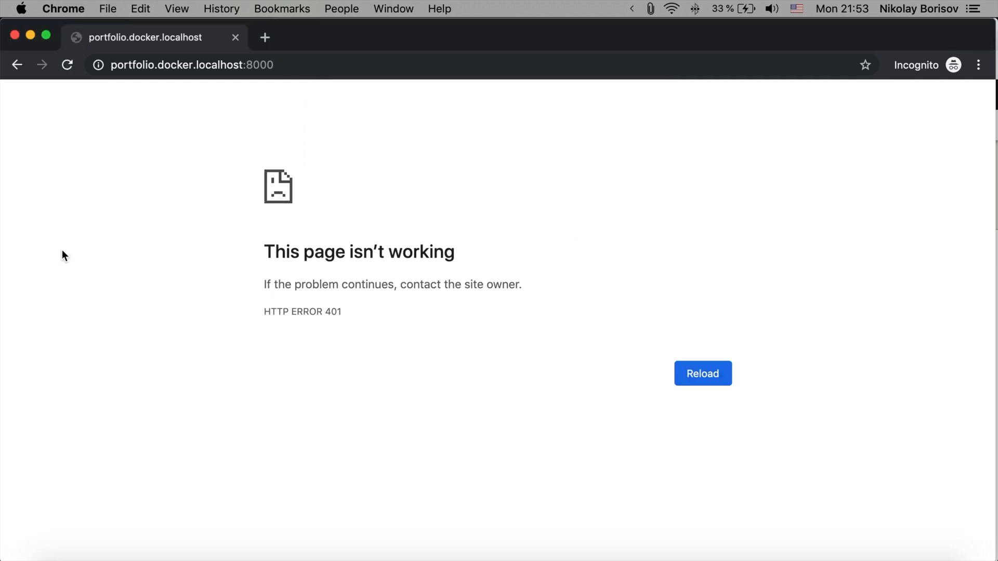
mouse_move(406, 233)
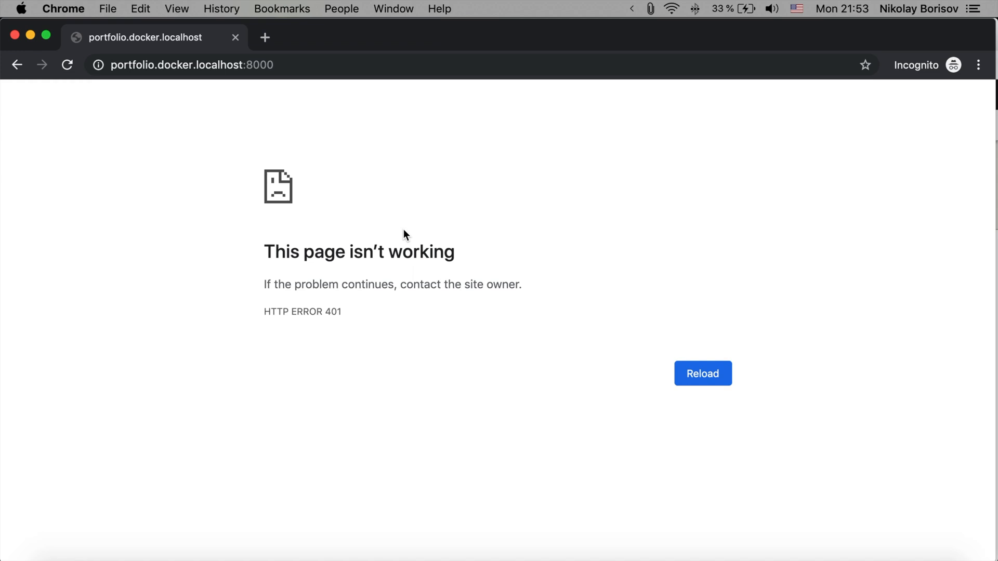
click(212, 64)
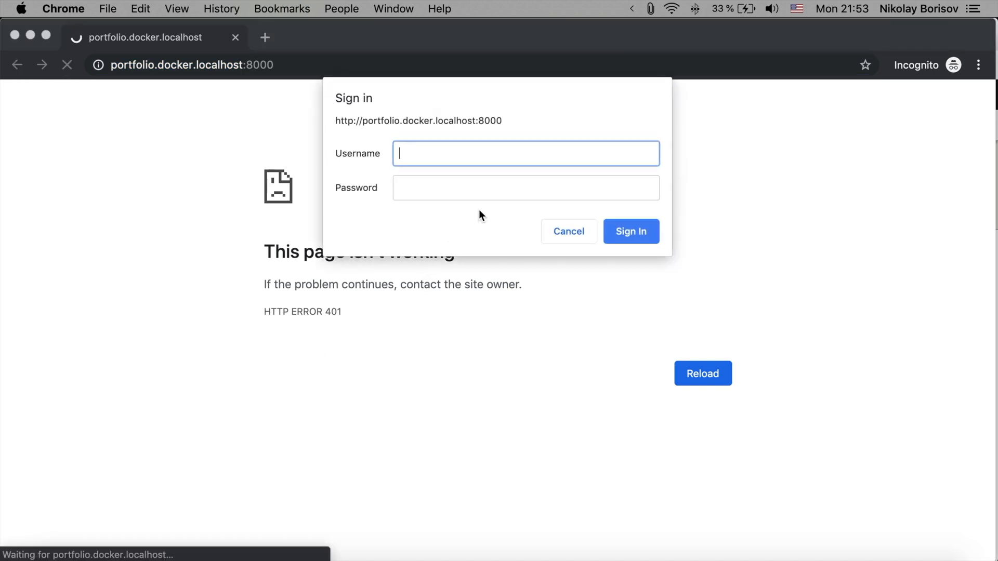
text(test)
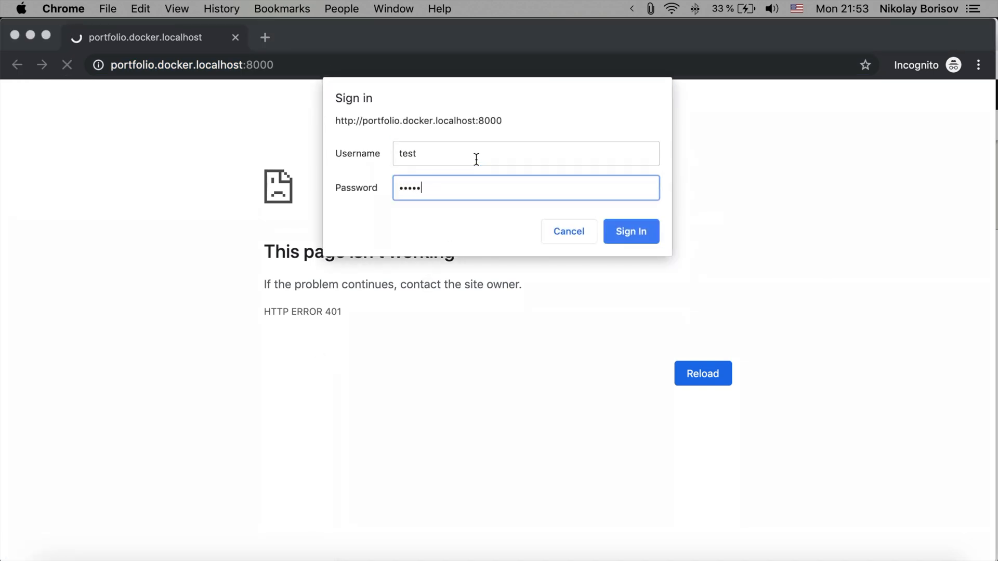
click(631, 231)
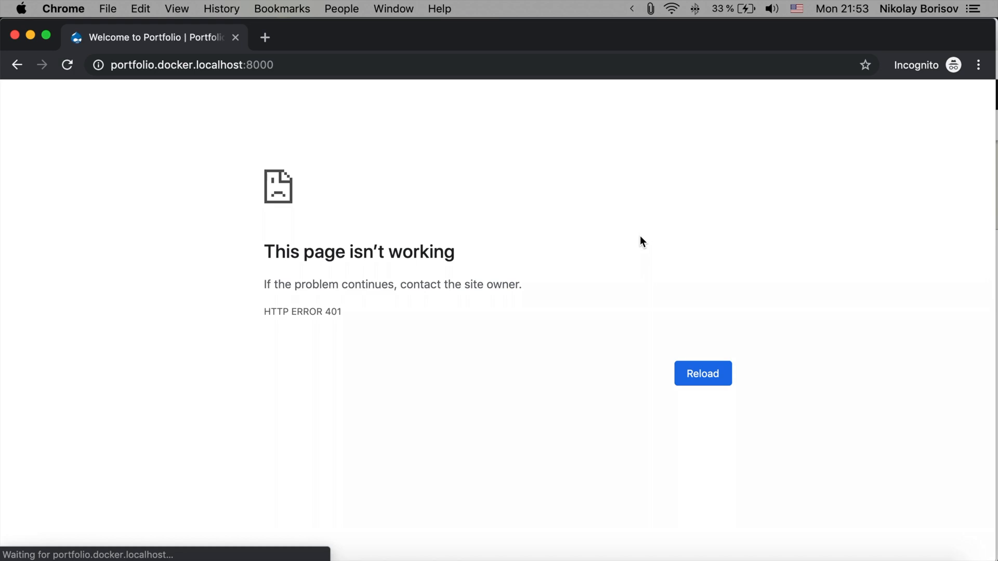
- View the Welcome to Portfolio page, then start a fresh incognito window with the site URL ready
click(702, 373)
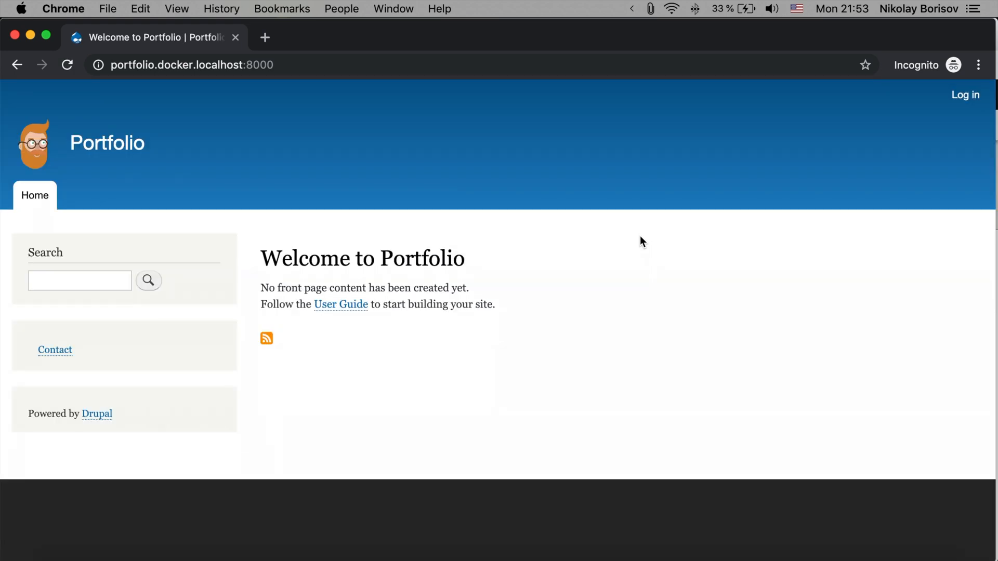
mouse_move(333, 158)
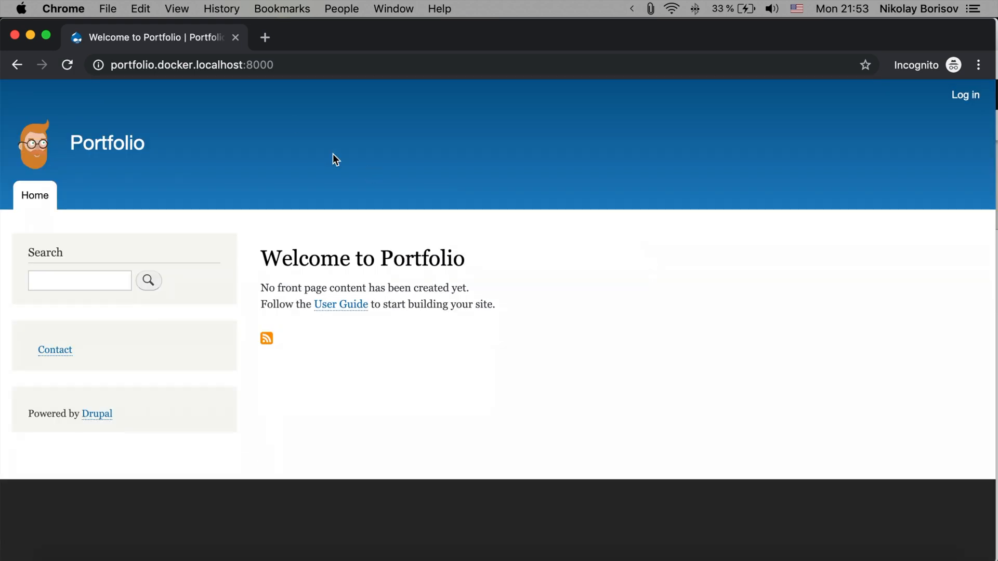
click(265, 38)
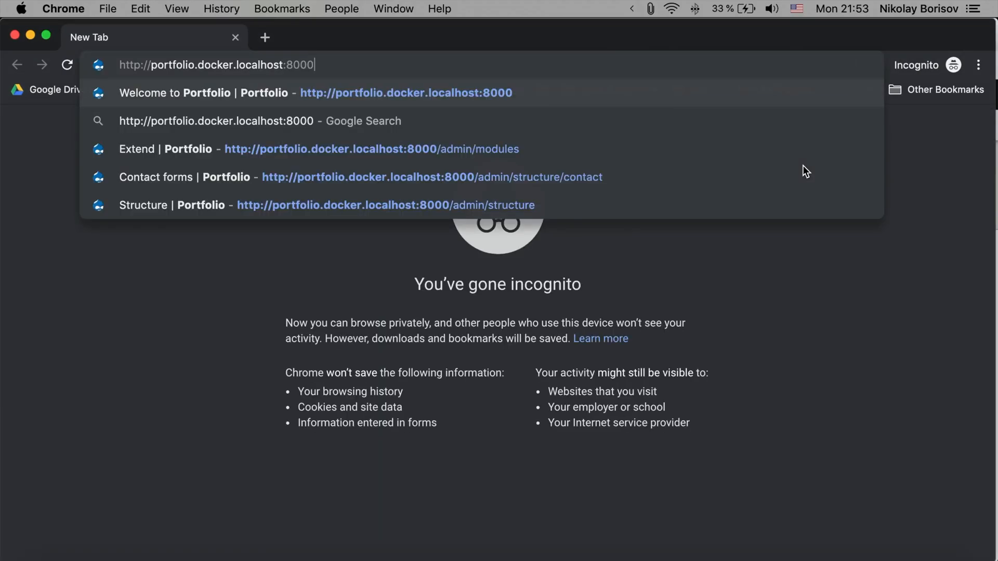
- Load portfolio.docker.localhost:8000 so the empty Sign in prompt appears again
key(Enter)
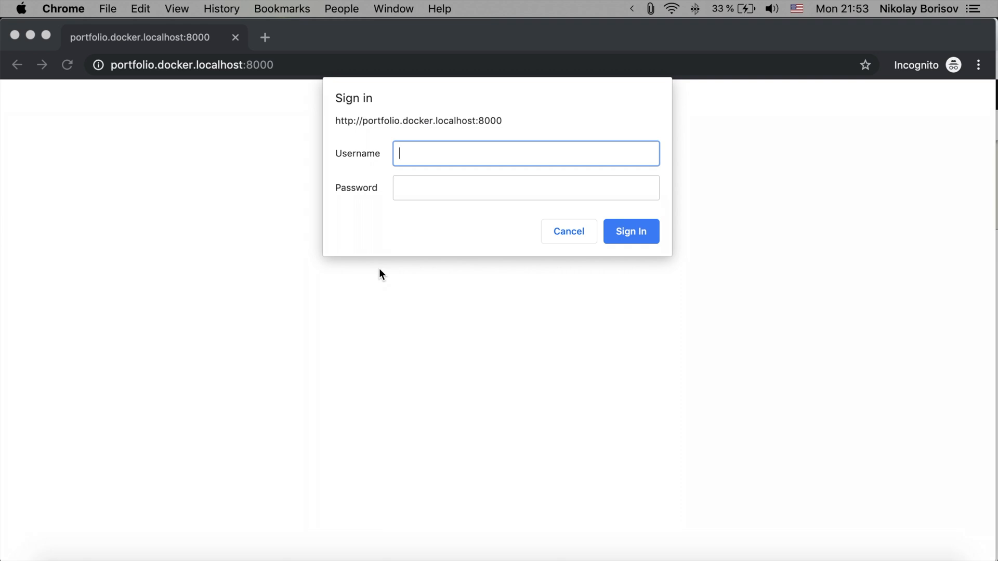
mouse_move(424, 129)
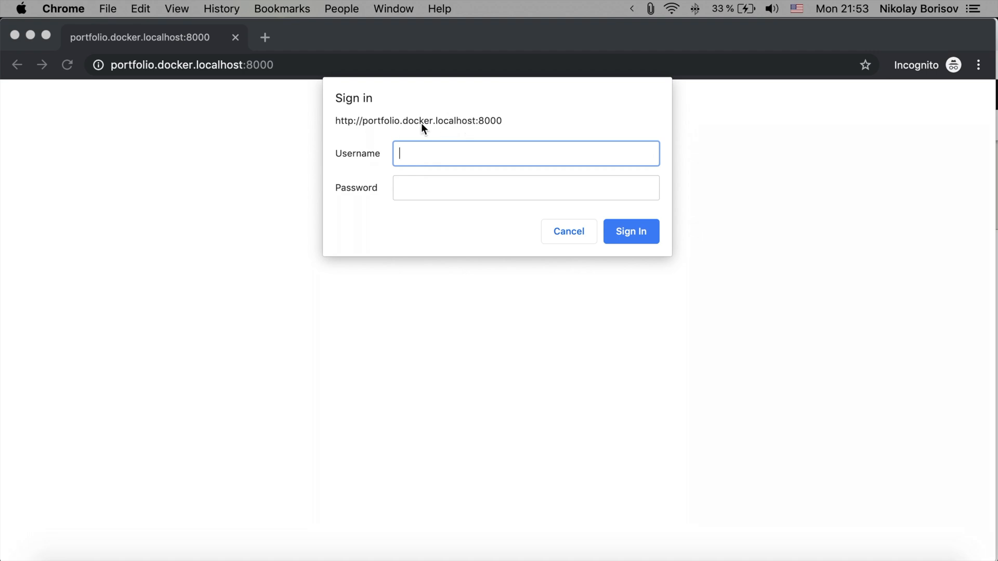
mouse_move(495, 141)
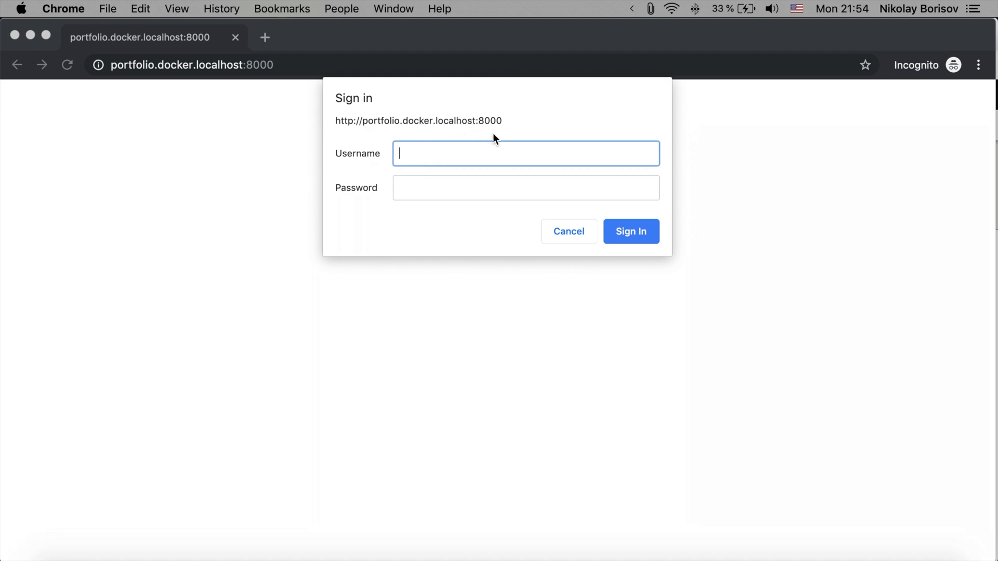
mouse_move(616, 140)
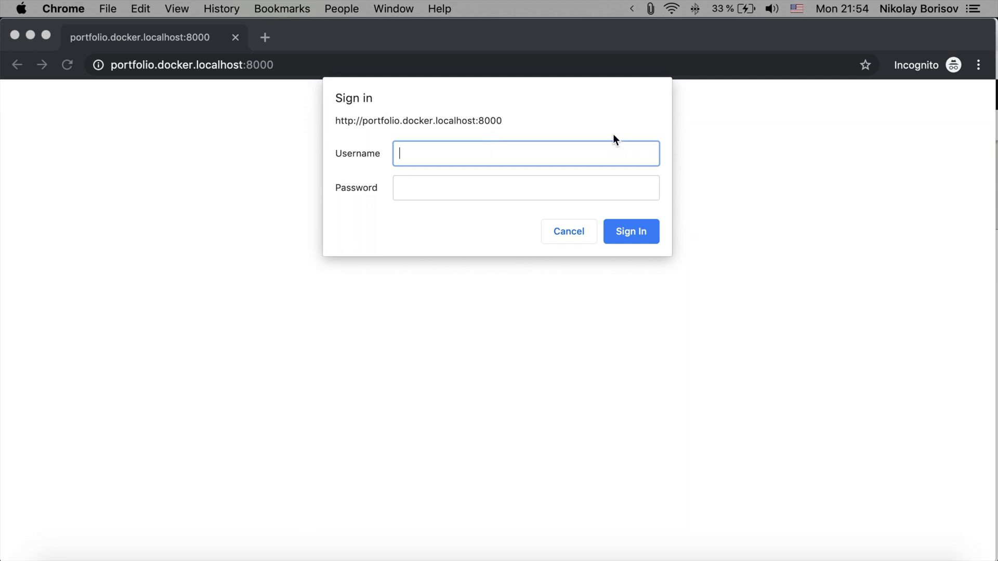
mouse_move(375, 203)
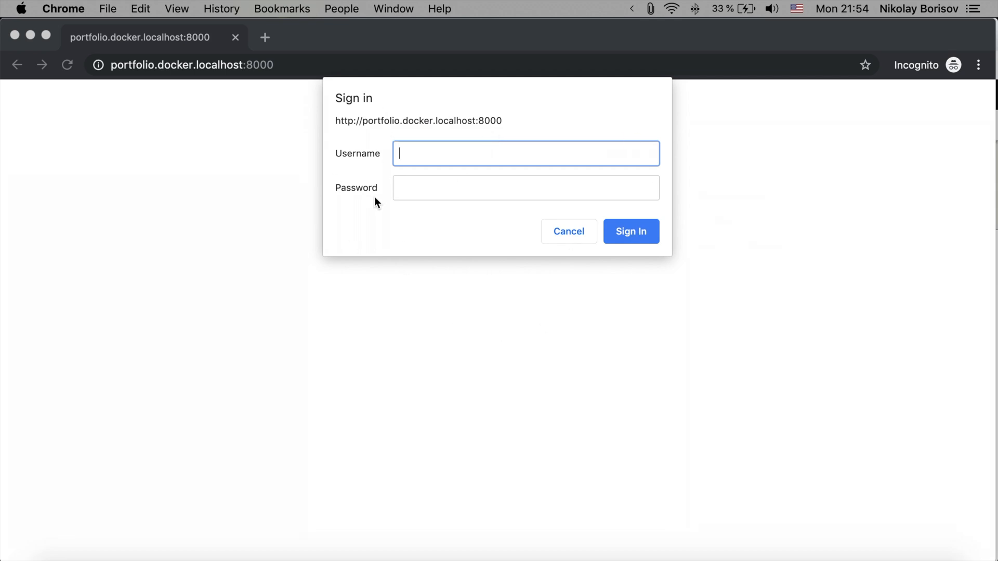